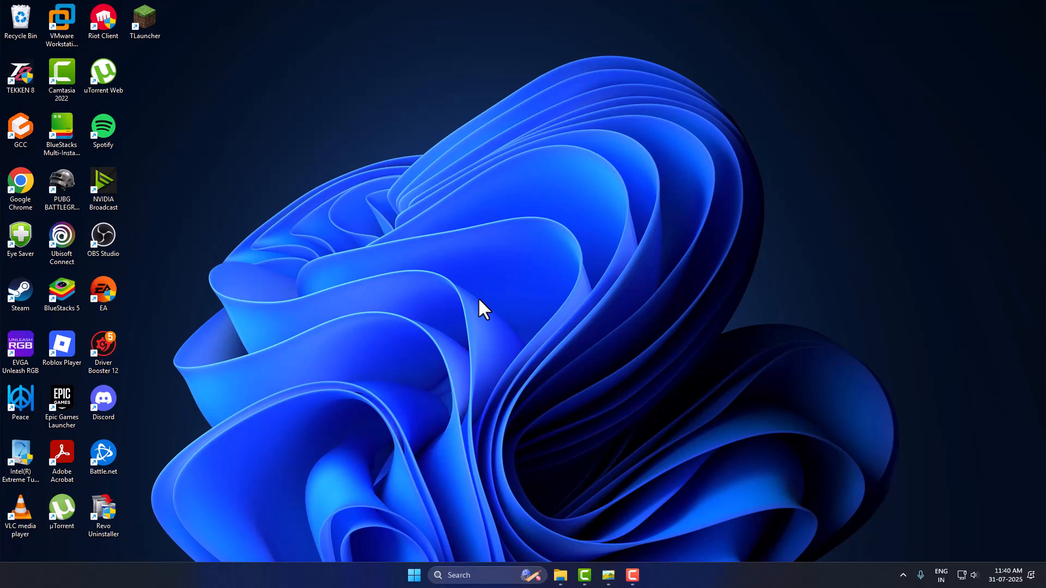
mouse_move(361, 290)
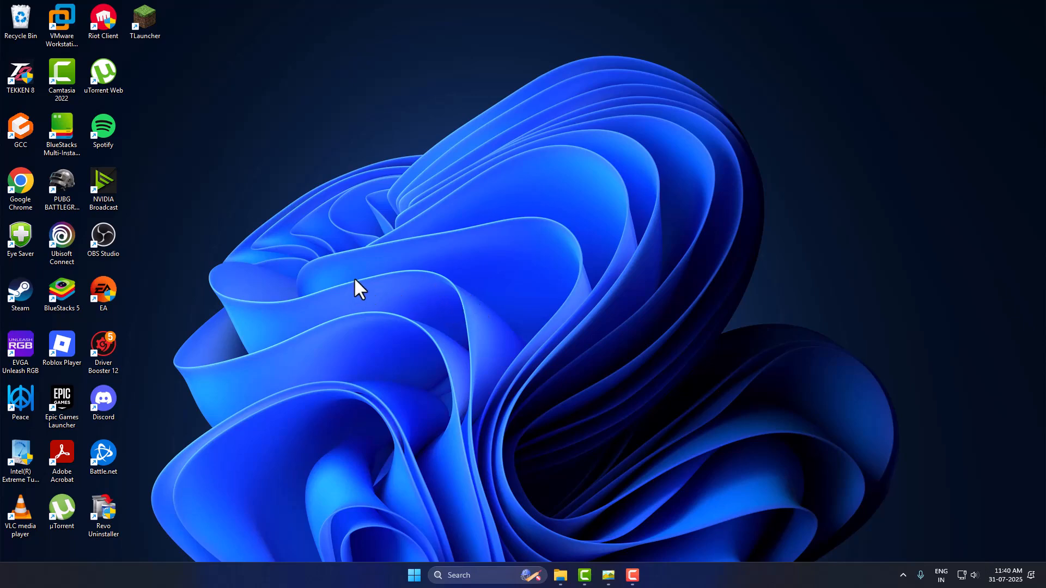
Step: Open the TEKKEN 8 shortcut's file location to reach the game install folder
right_click(19, 73)
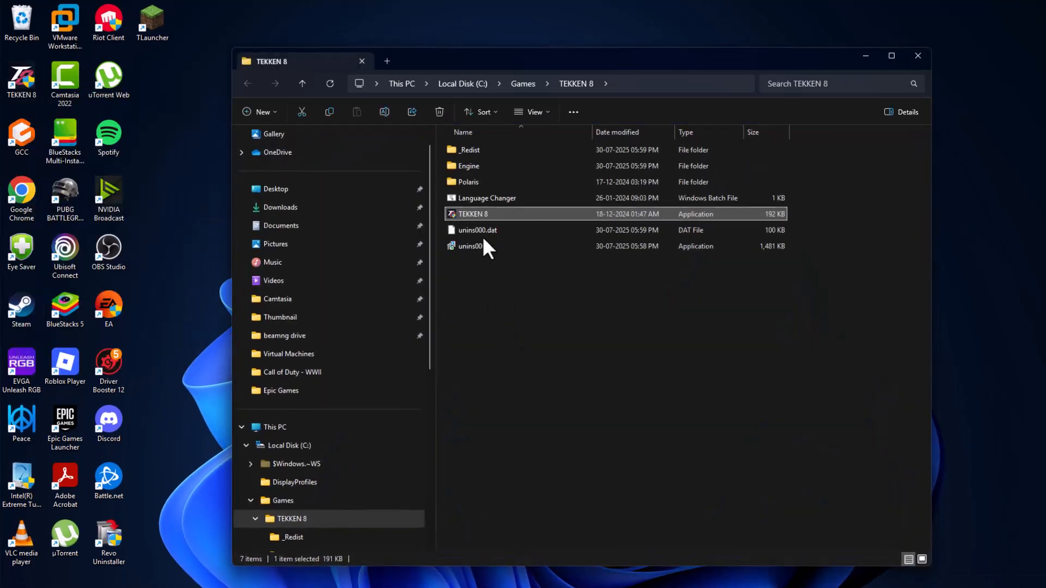
mouse_move(530, 417)
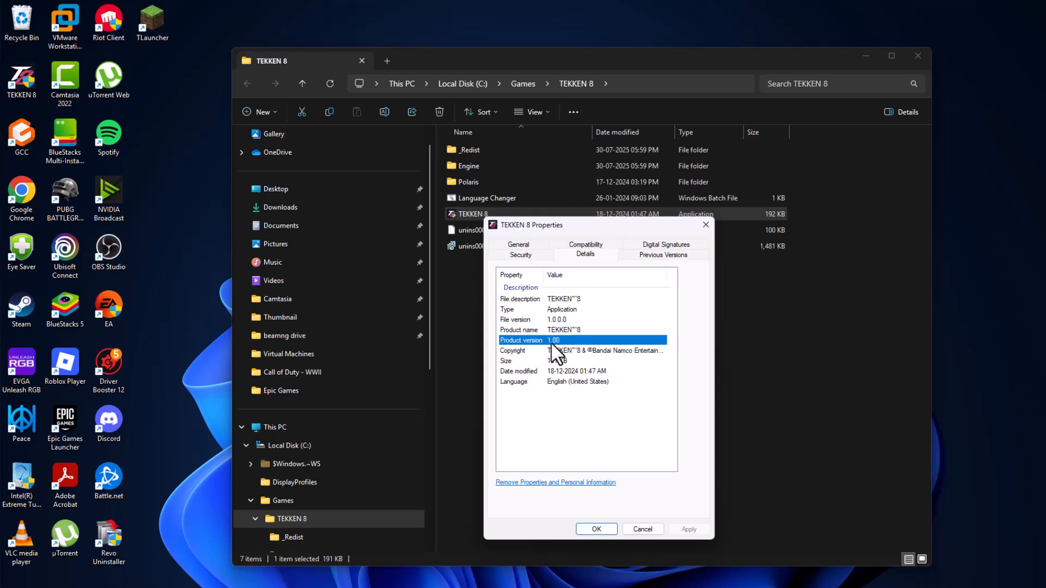
mouse_move(527, 326)
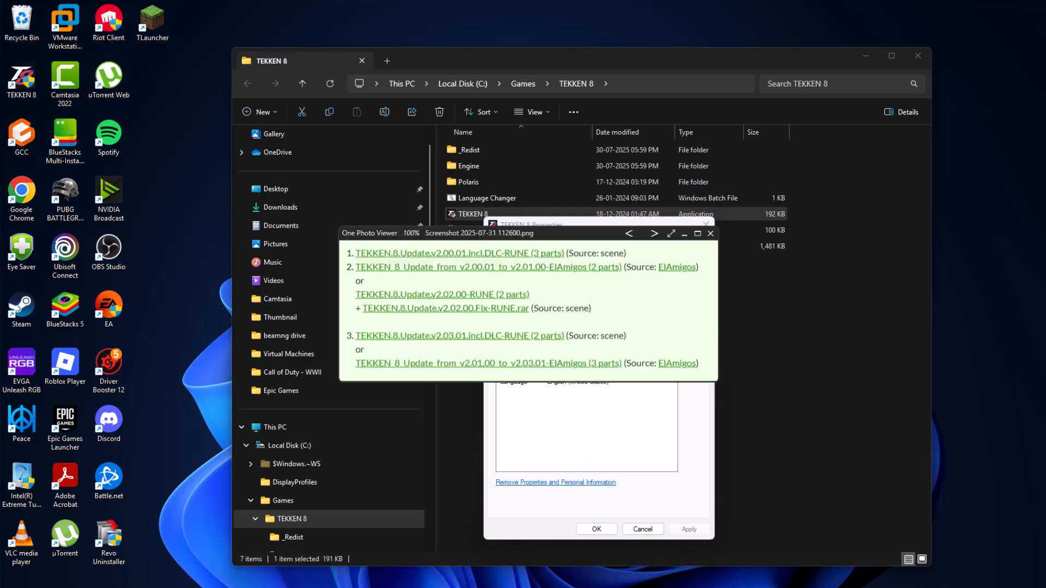
mouse_move(382, 266)
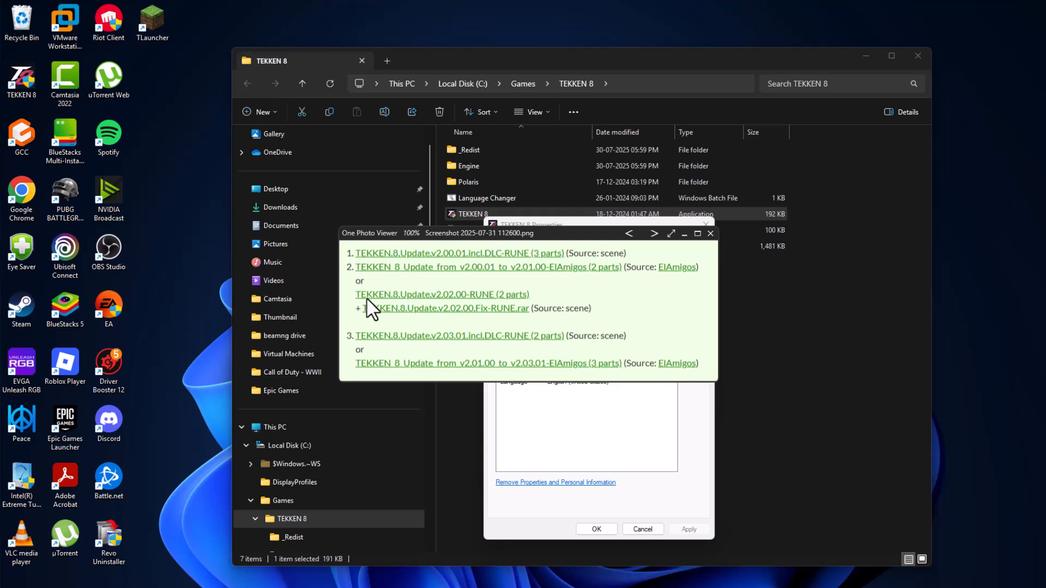
mouse_move(355, 348)
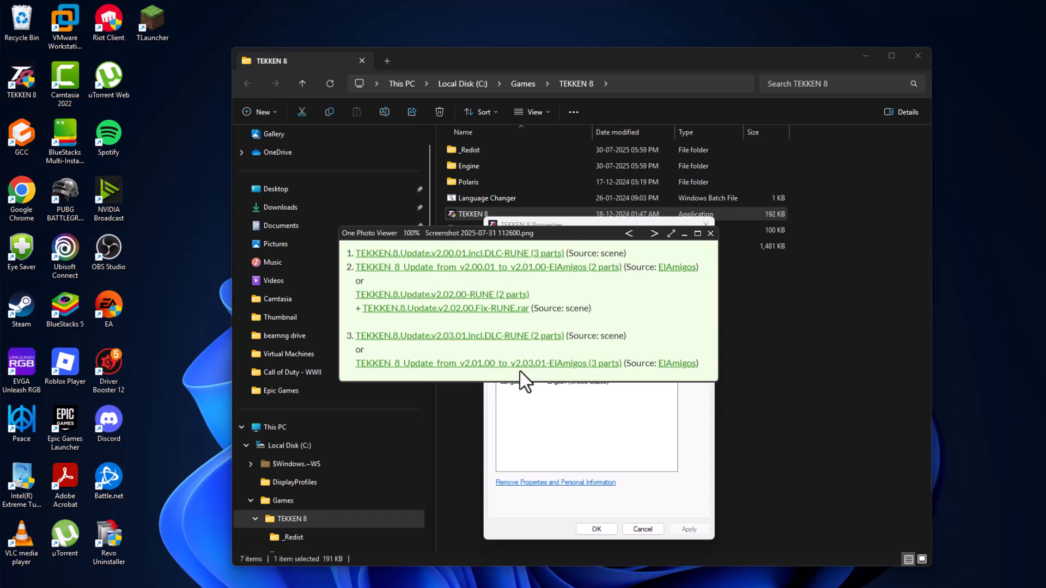
mouse_move(506, 270)
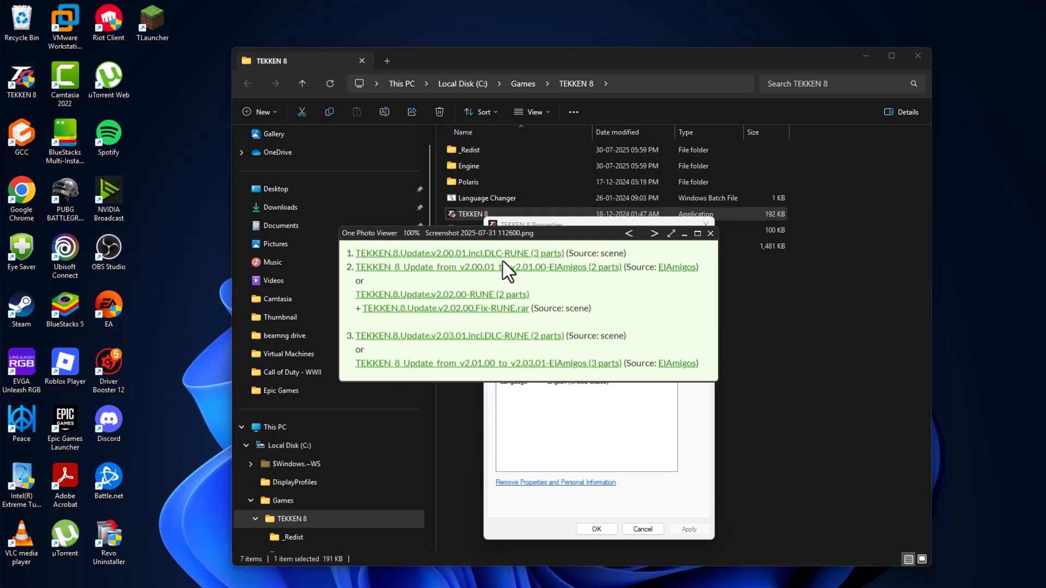
mouse_move(530, 267)
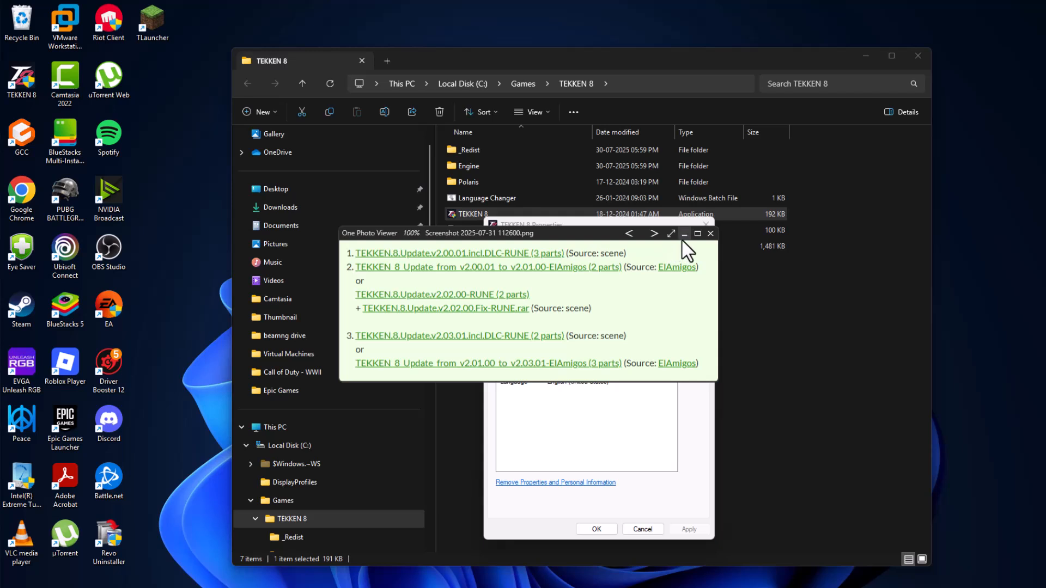
mouse_move(683, 233)
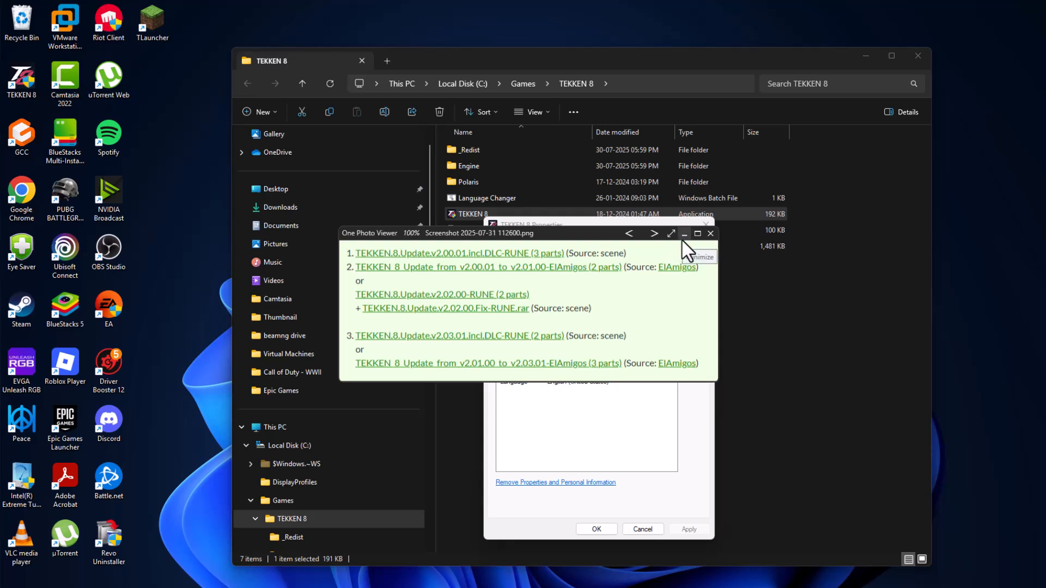
Step: Paste the three TEKKEN.8.Update.v2.00.01.incl.DLC-RUNE archive parts from Downloads into the TEKKEN 8 folder
left_click(681, 233)
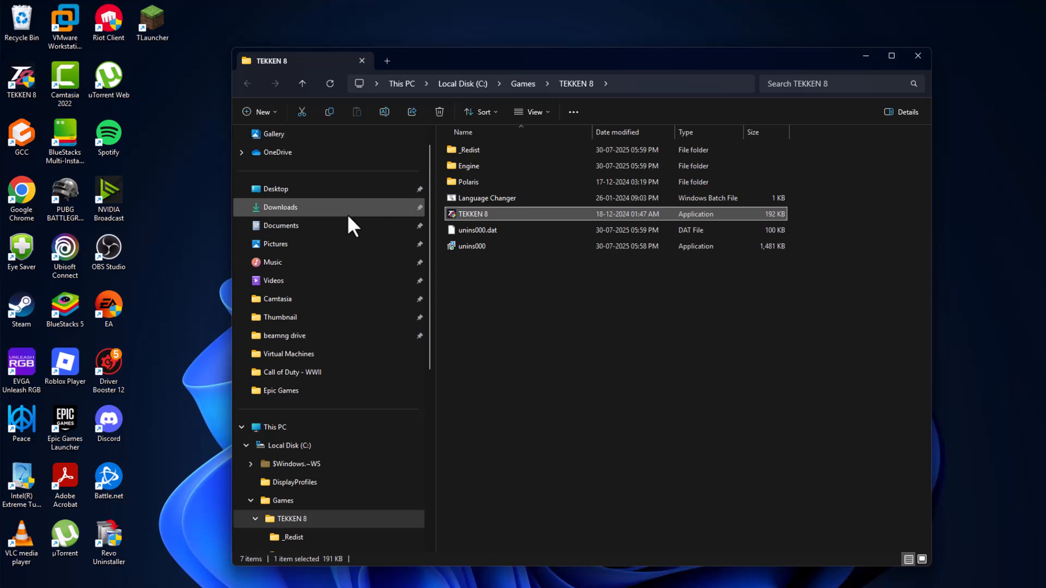
left_click(280, 207)
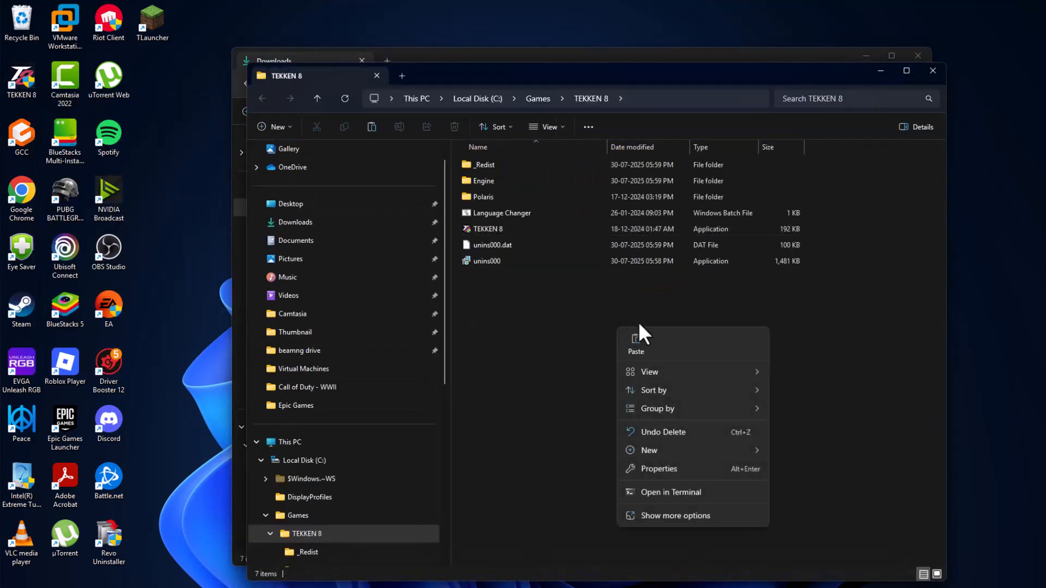
left_click(636, 344)
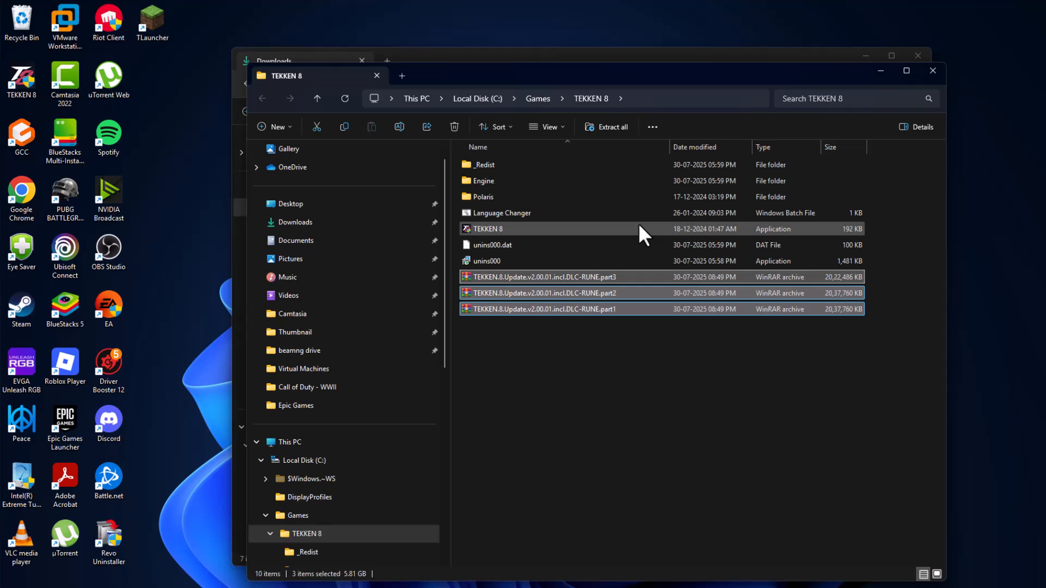
left_click(540, 308)
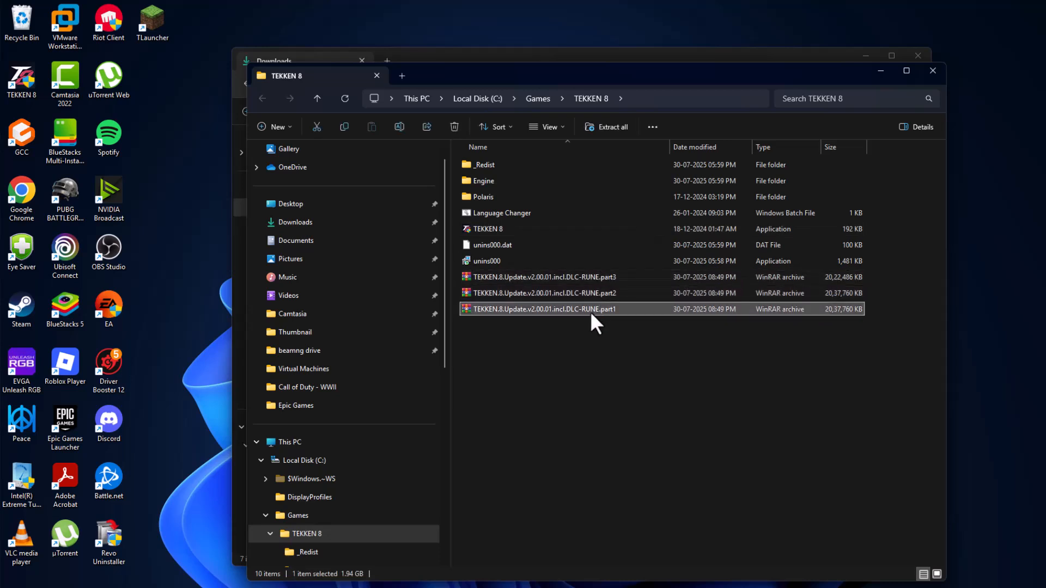
Step: Extract part1 with WinRAR 'Extract Here', producing the TEKKEN.8.Update.v2.00.01.incl.DLC-RUNE folder
right_click(593, 308)
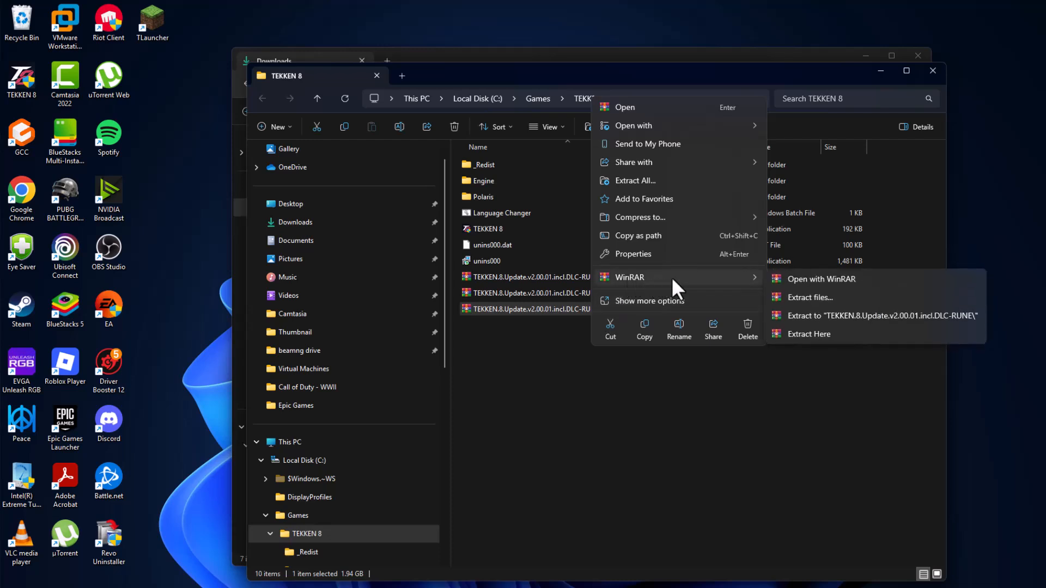
mouse_move(807, 333)
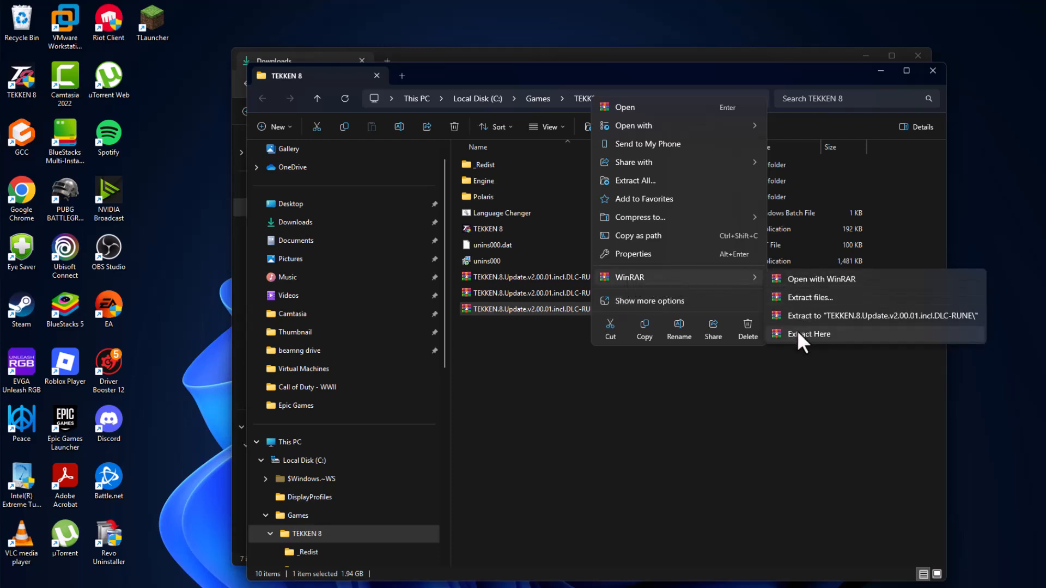
left_click(808, 335)
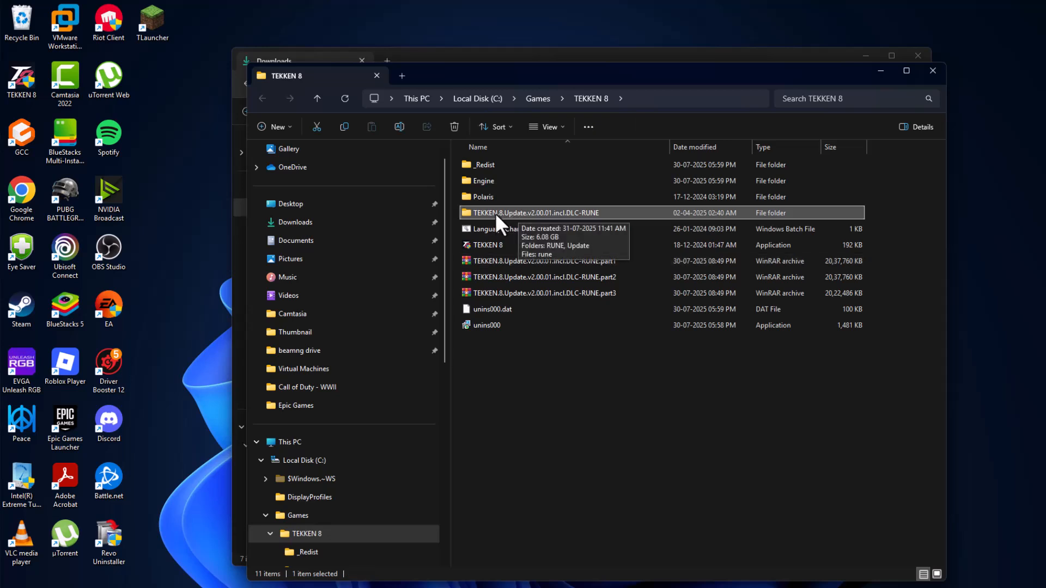
Step: Run Setup from the extracted update's Update folder
double_click(537, 212)
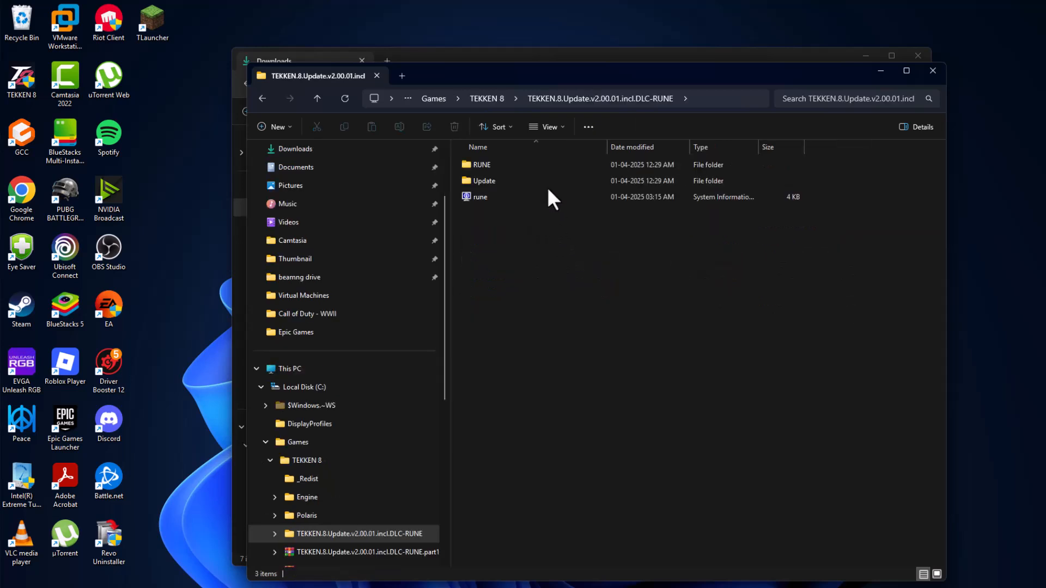
left_click(485, 181)
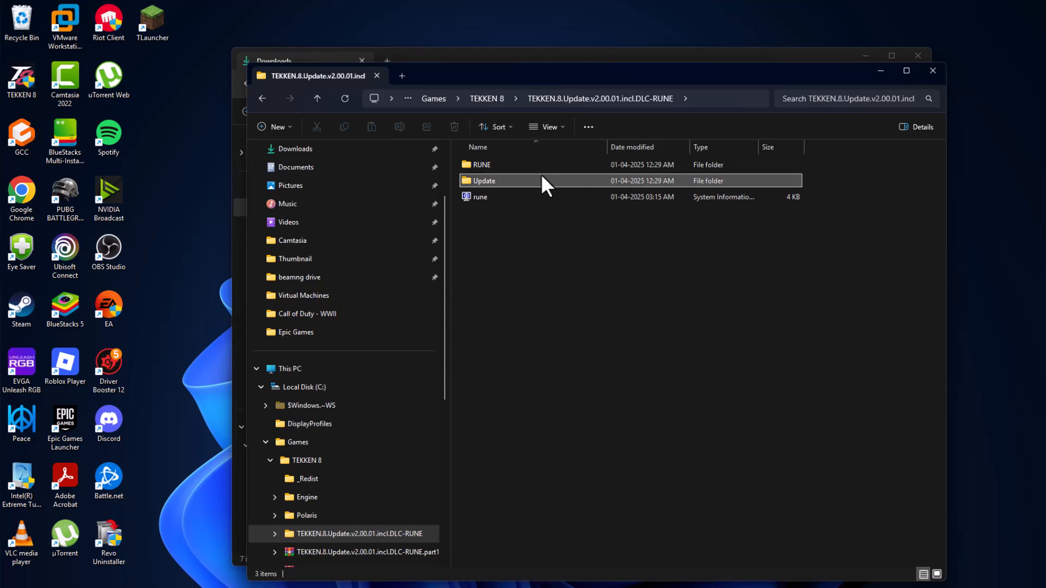
double_click(482, 180)
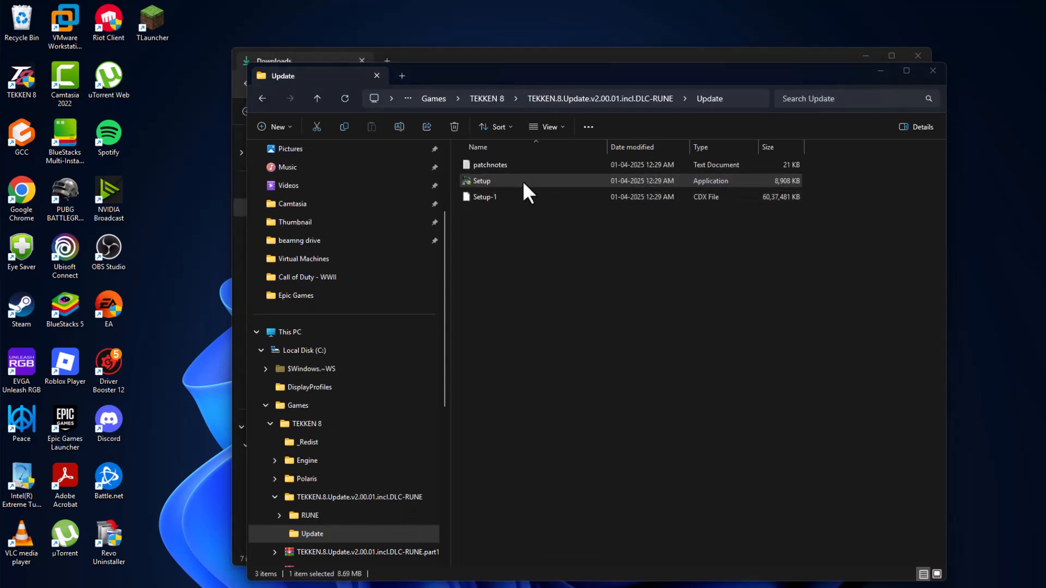
double_click(481, 181)
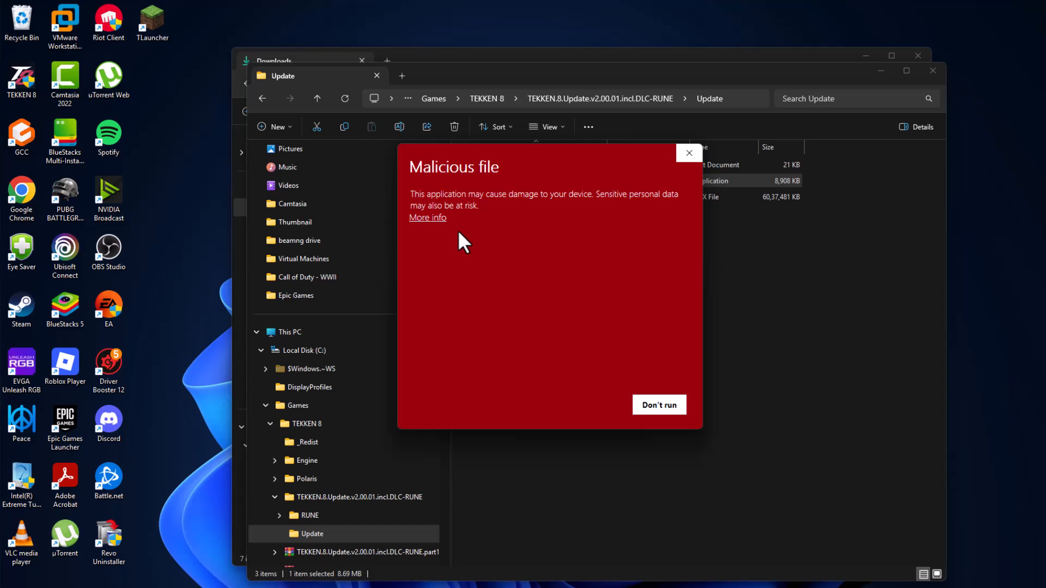
Step: Bypass the SmartScreen warning via More info > Run anyway so the RUNE installer starts
left_click(427, 218)
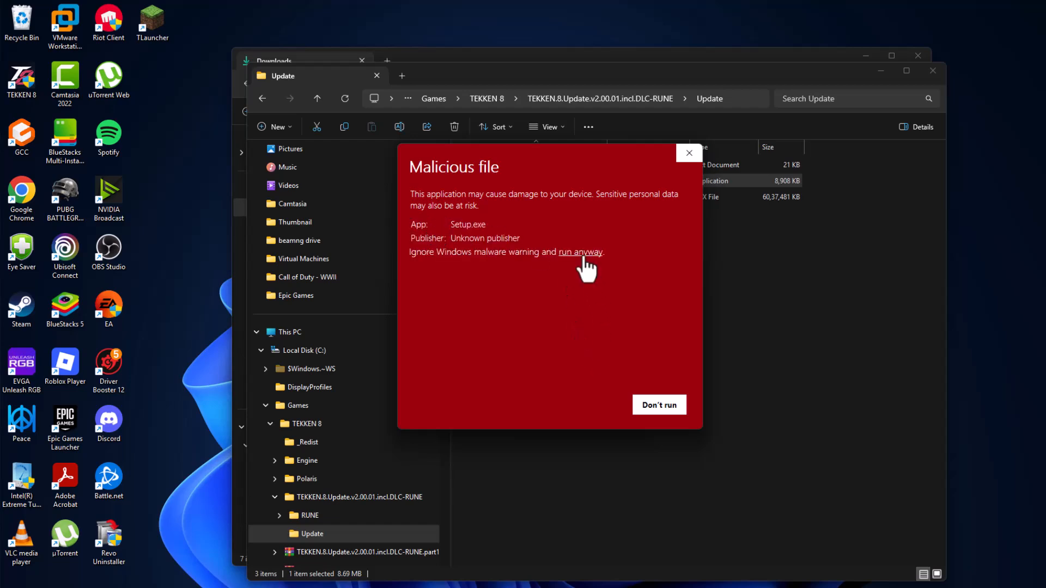
left_click(579, 251)
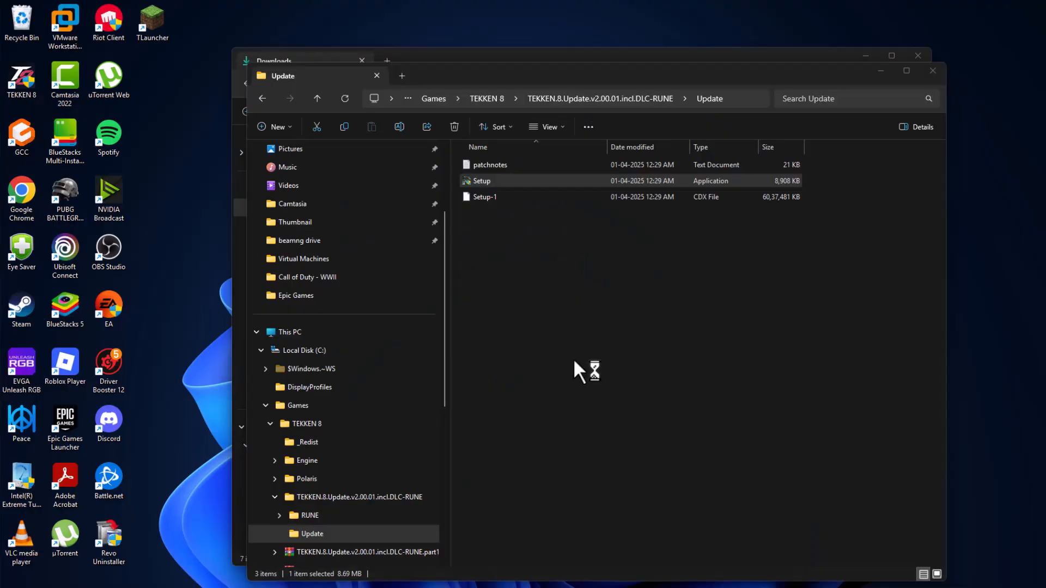
double_click(481, 181)
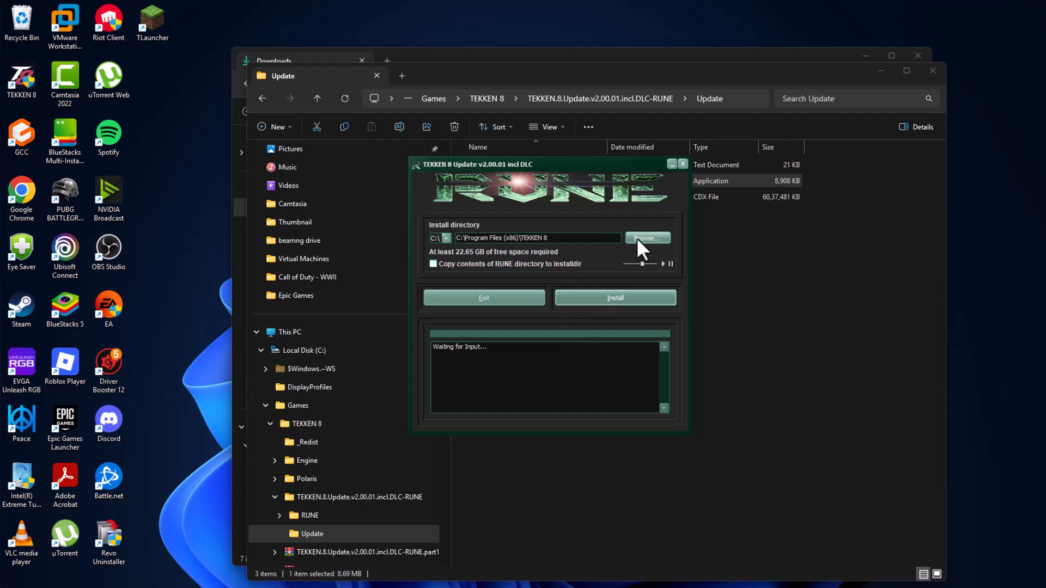
Step: Set the installer's target directory to C:\Games\TEKKEN 8
left_click(645, 239)
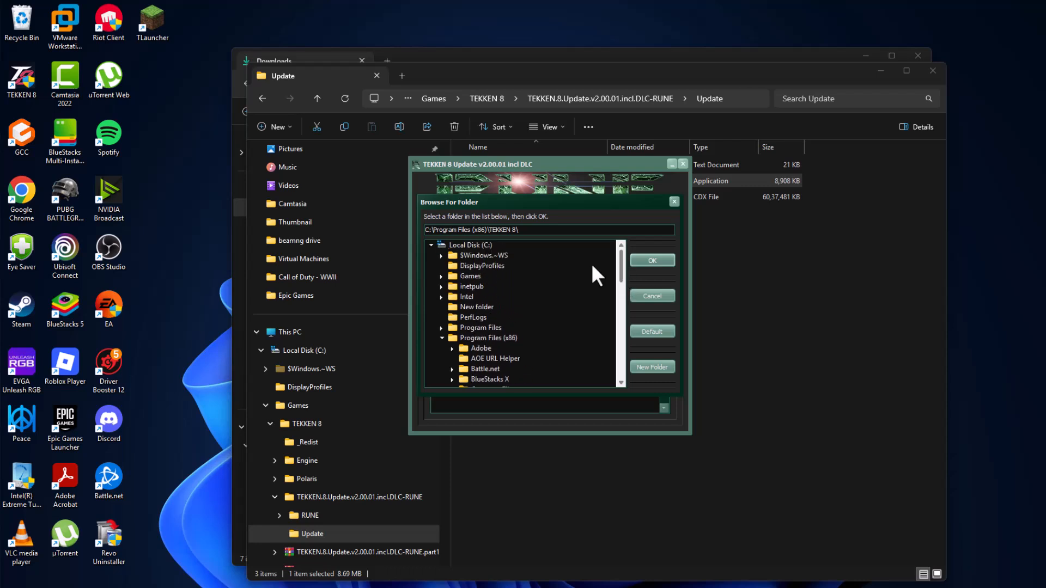
left_click(471, 275)
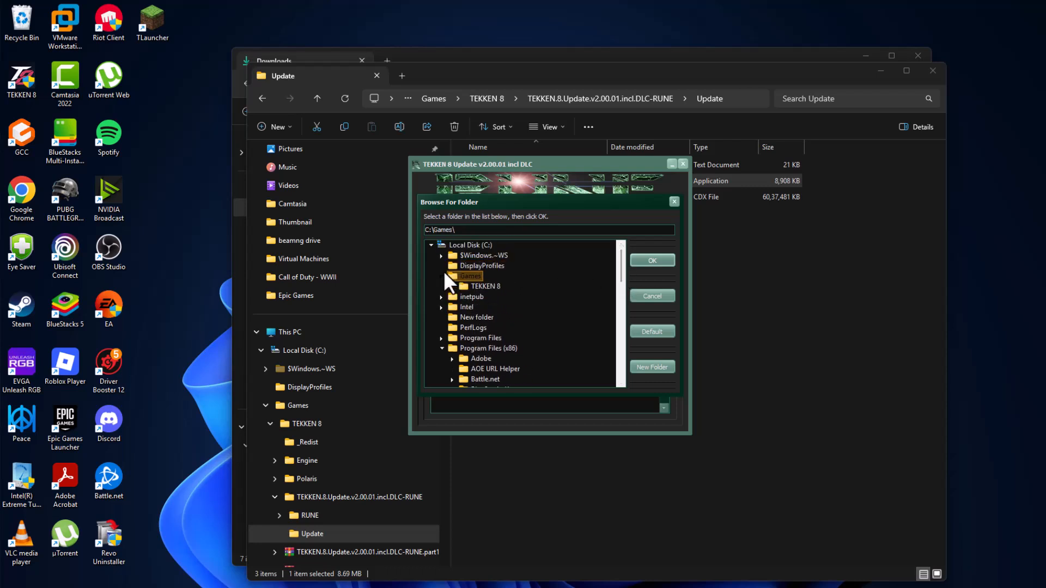
left_click(485, 286)
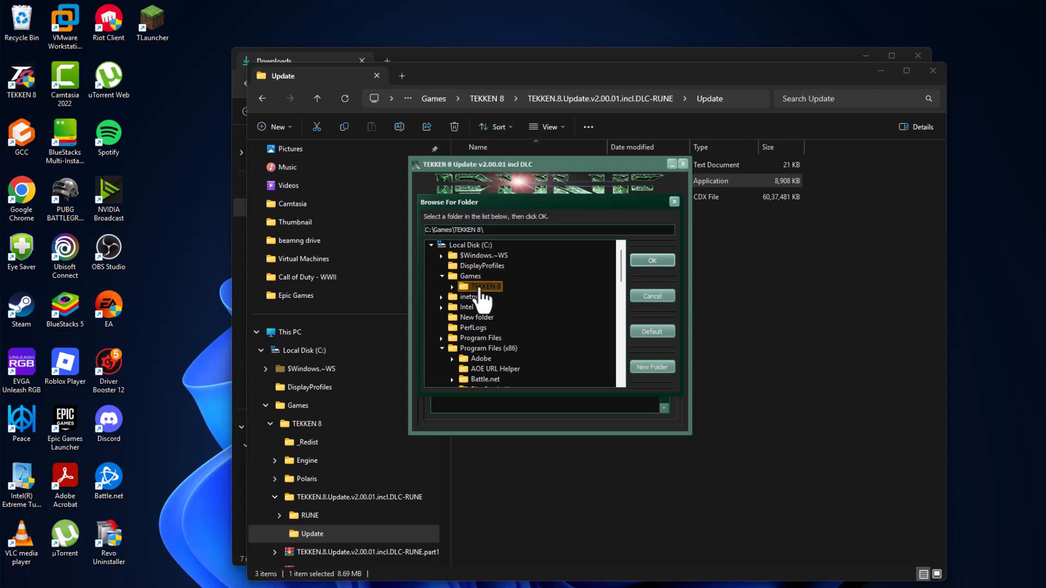
left_click(652, 261)
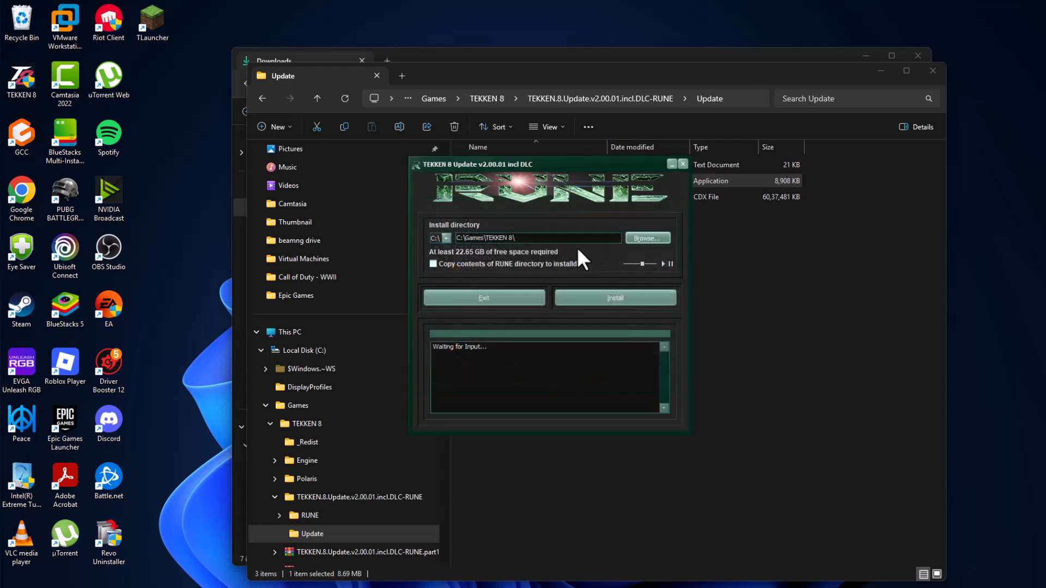
Step: Install the v2.00.01 update and finish after 'Successfully Installed' appears
left_click(613, 297)
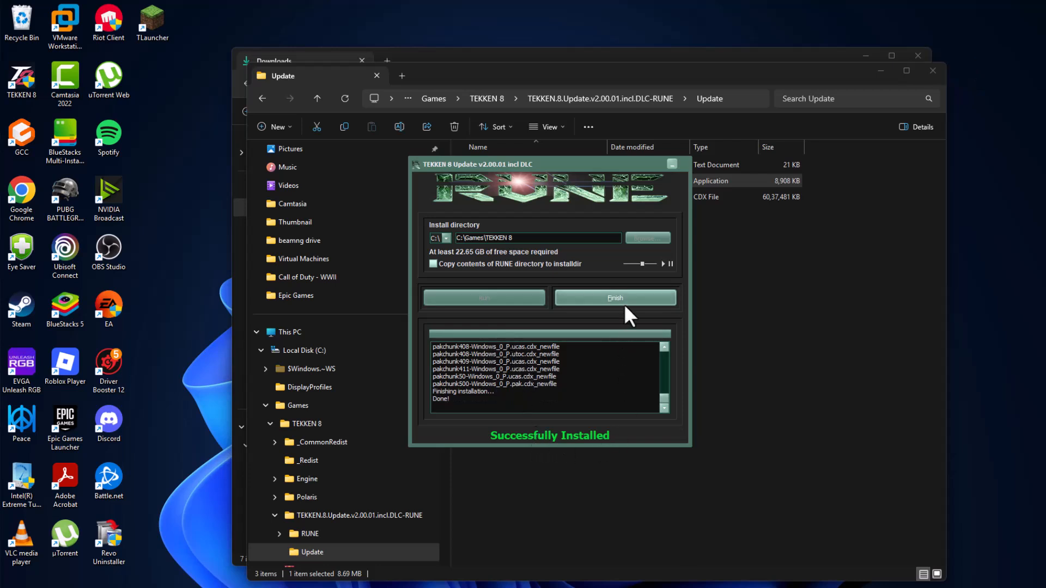
left_click(615, 298)
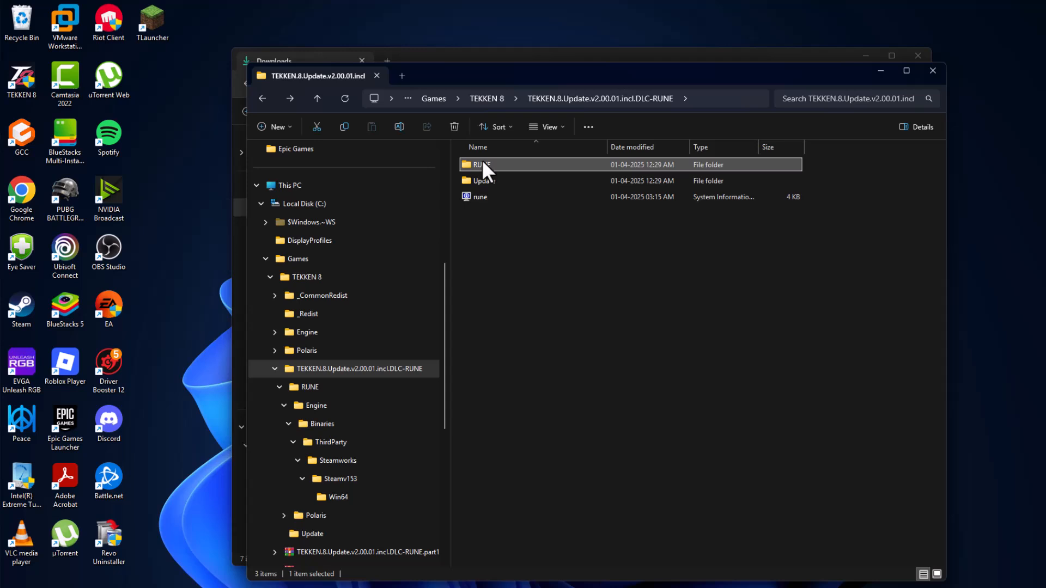
Step: Copy RUNE's Engine and Polaris folders into C:\Games\TEKKEN 8, replacing existing files
double_click(481, 164)
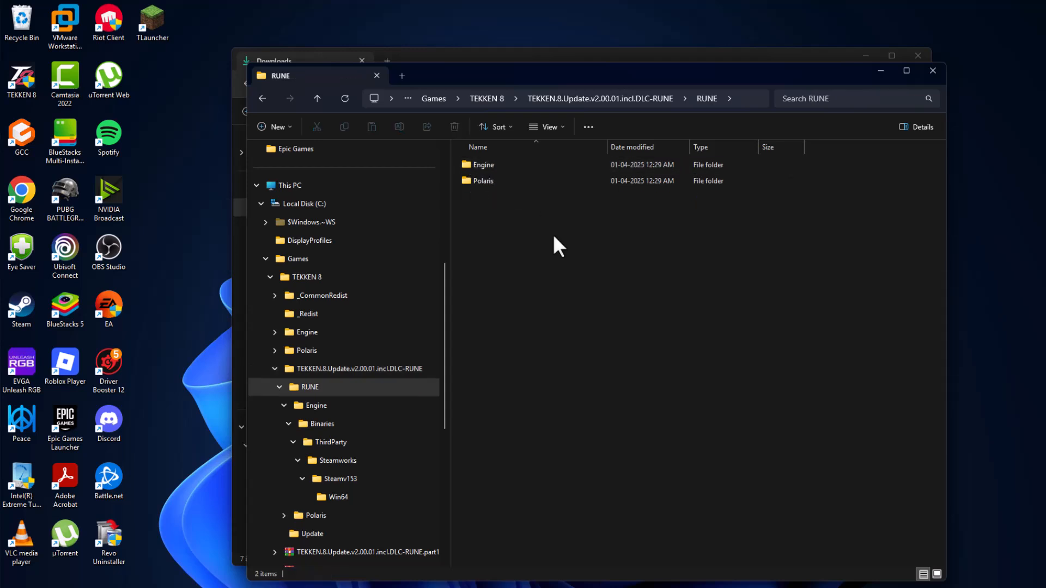
right_click(524, 172)
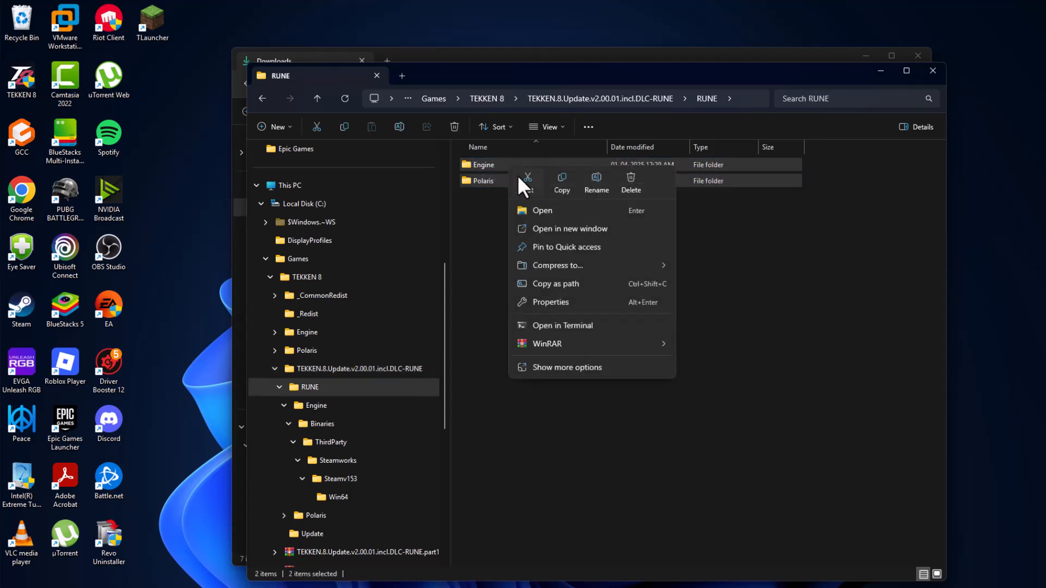
left_click(534, 141)
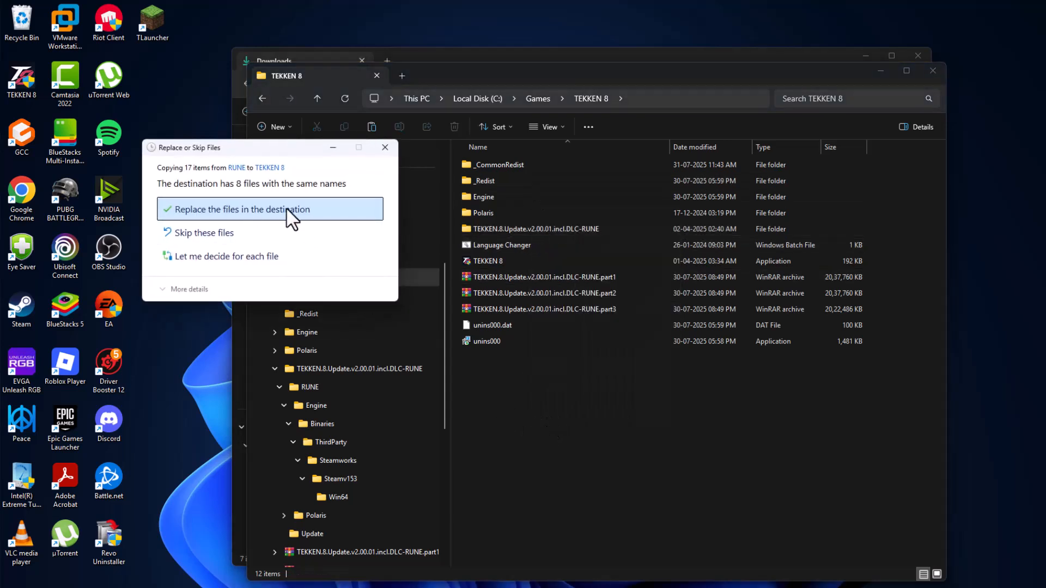
left_click(243, 209)
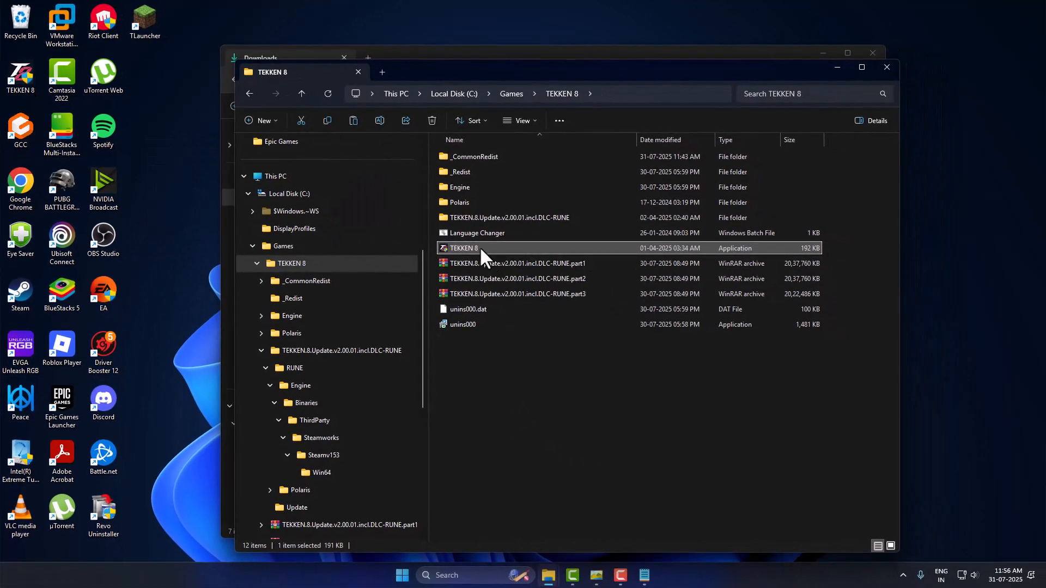
Step: Launch TEKKEN 8.exe and reach the title screen showing version 2.00.01
double_click(462, 248)
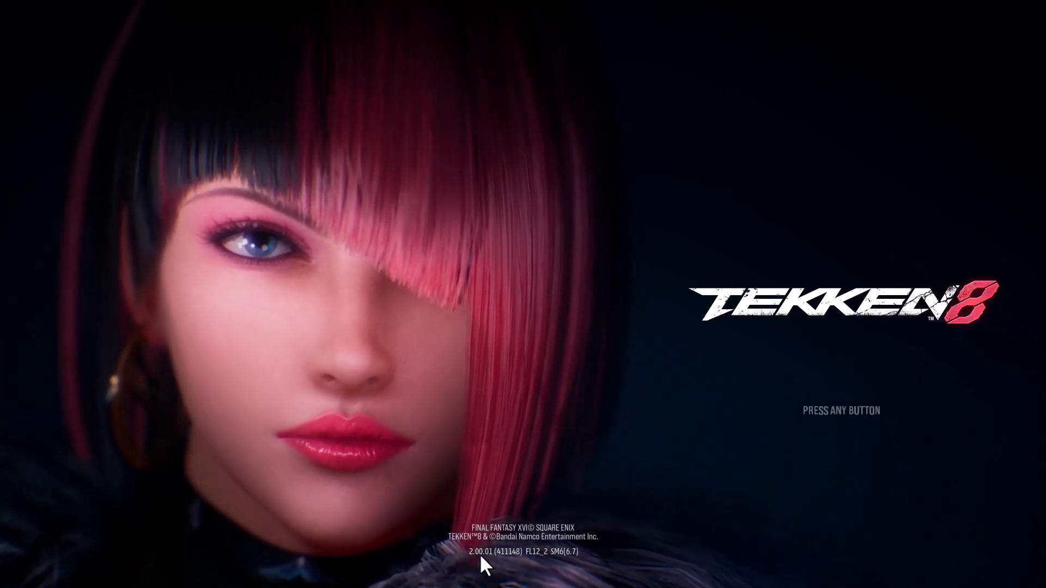
mouse_move(884, 480)
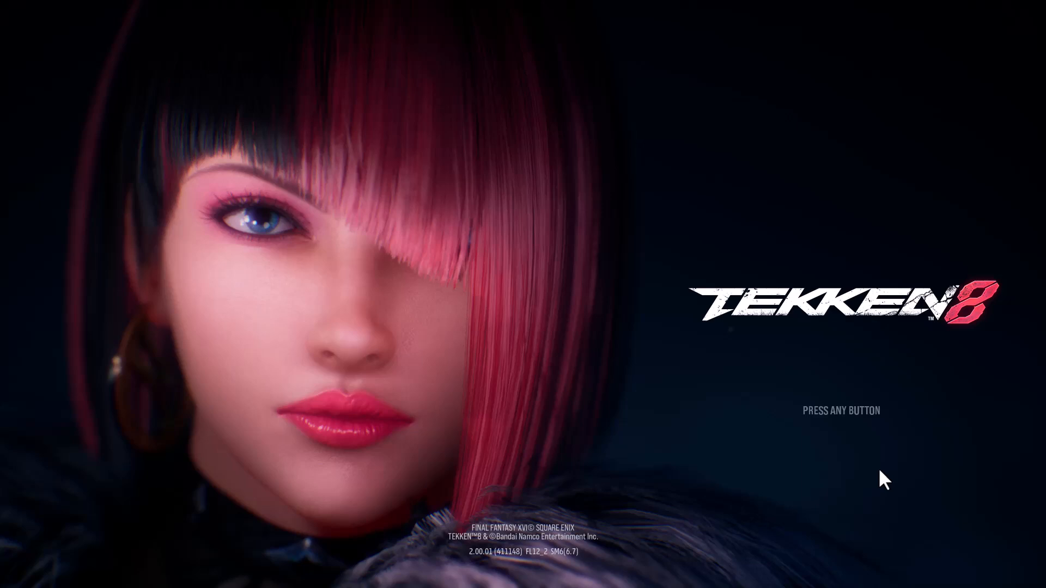